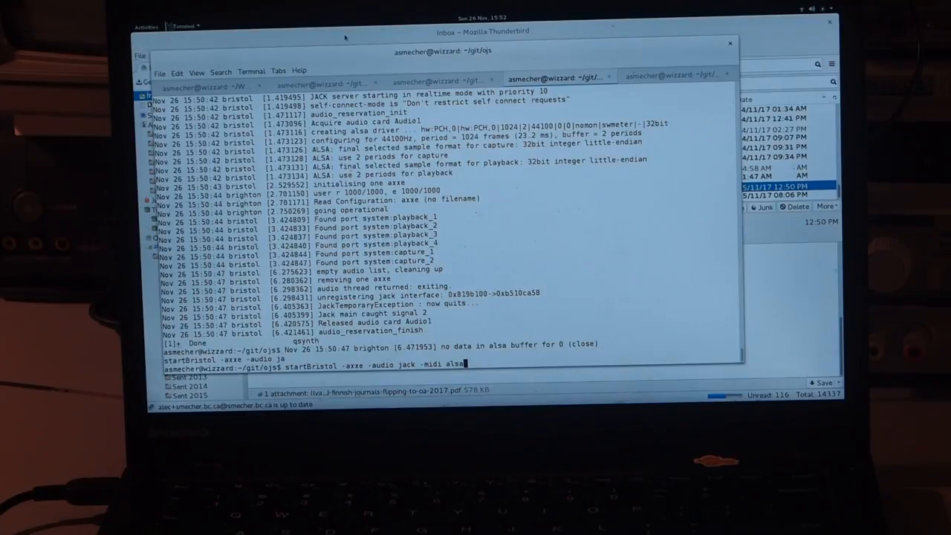
{"action": "key", "text": "Return"}
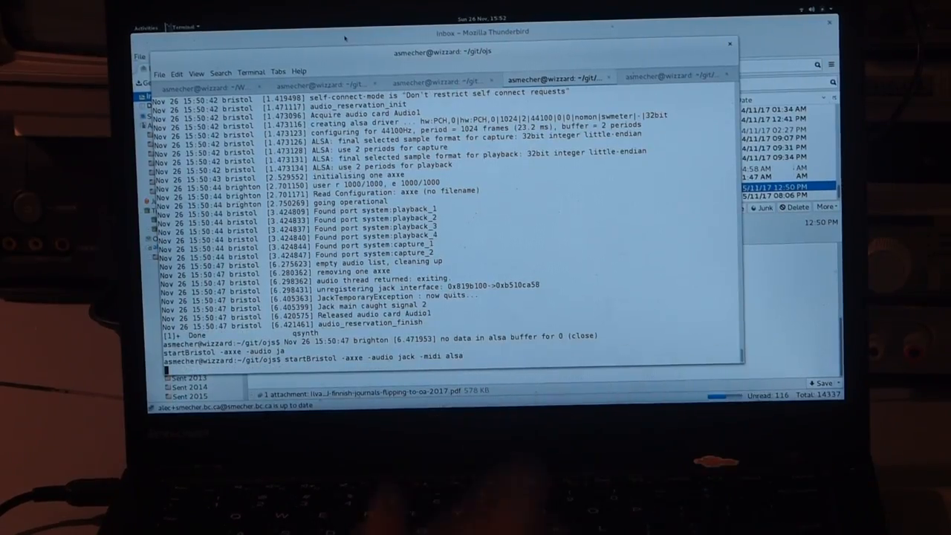